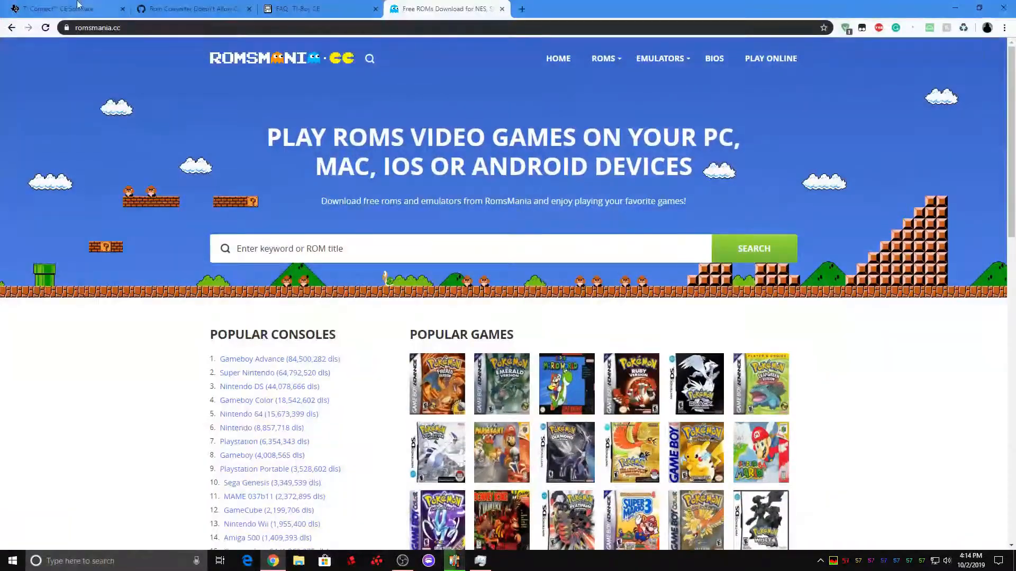
# Switch Chrome to the TI Connect CE Software download page on Texas Instruments' site.
pyautogui.click(62, 8)
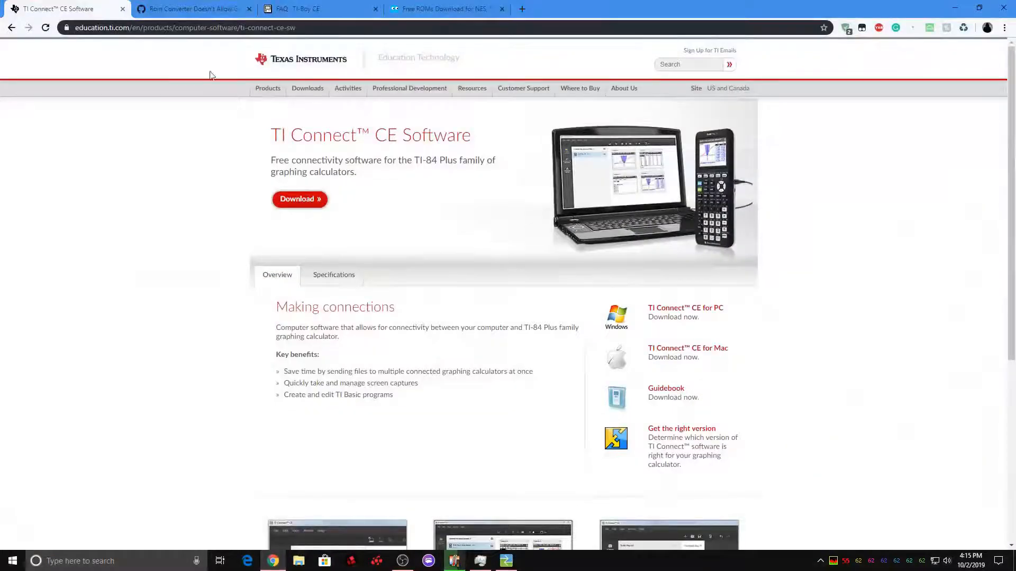
# View the TI-Boy CE FAQ on Game Boy Color support, then the GitHub ROM converter issue.
pyautogui.click(317, 9)
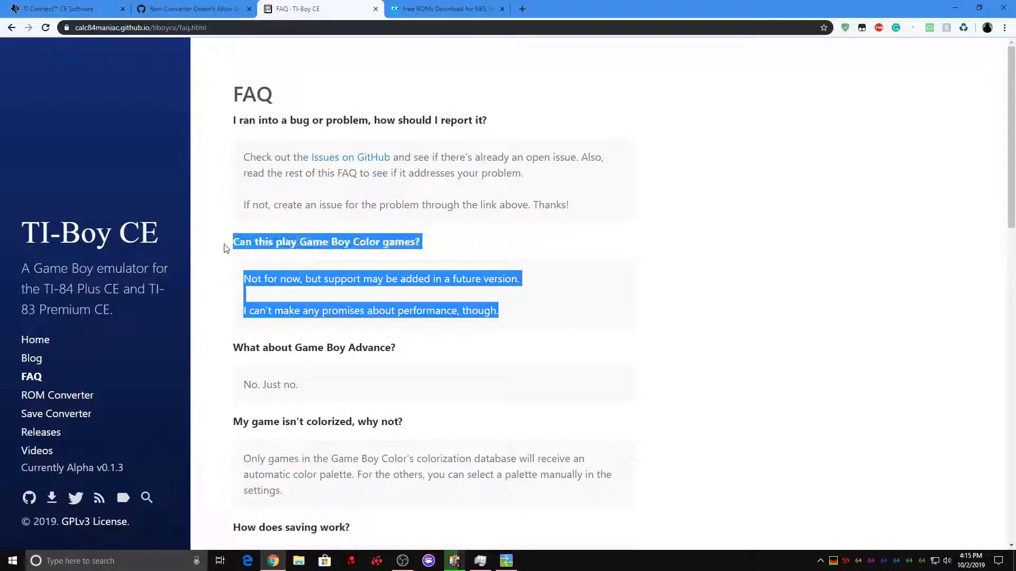
pyautogui.click(444, 278)
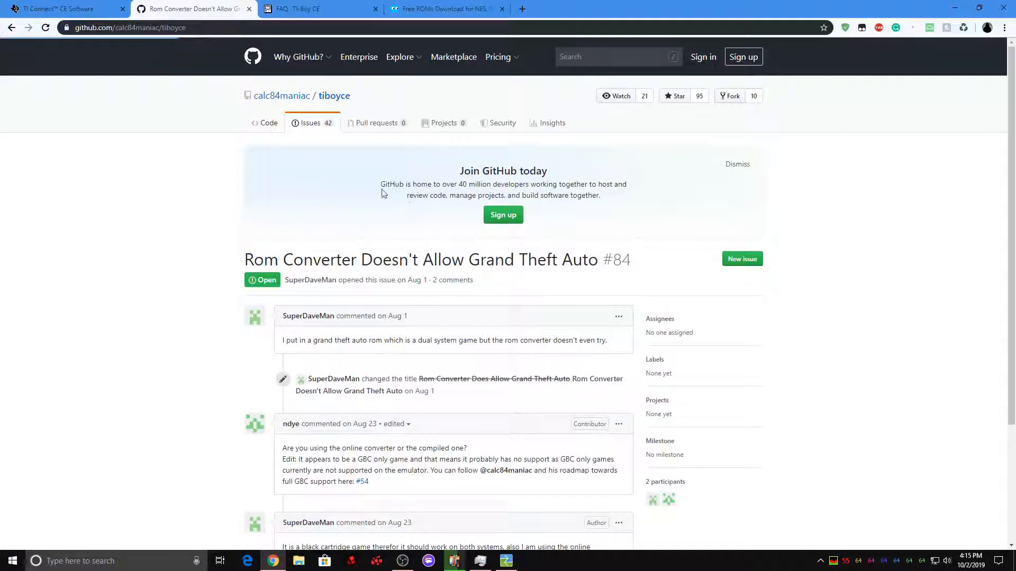
# Download TIBoyCE_Alpha_v0.1.3.zip from the tiboyce repository's latest release assets.
pyautogui.click(318, 8)
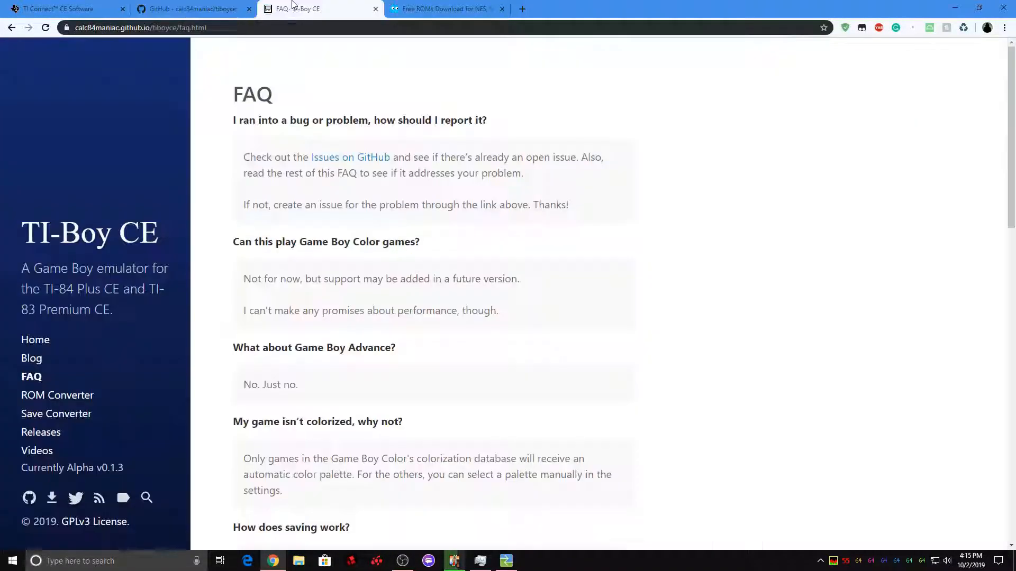
pyautogui.click(192, 8)
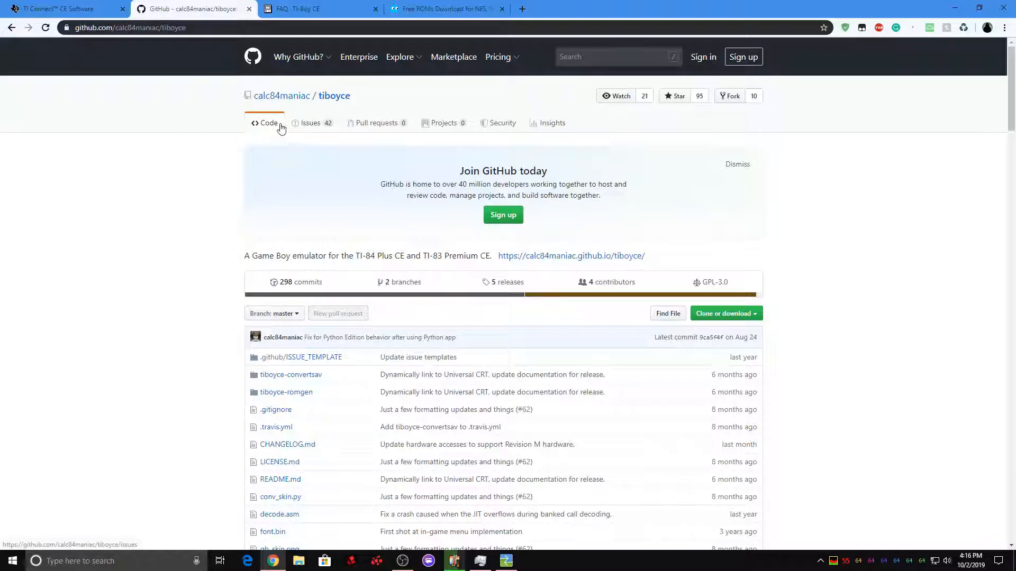
pyautogui.click(310, 123)
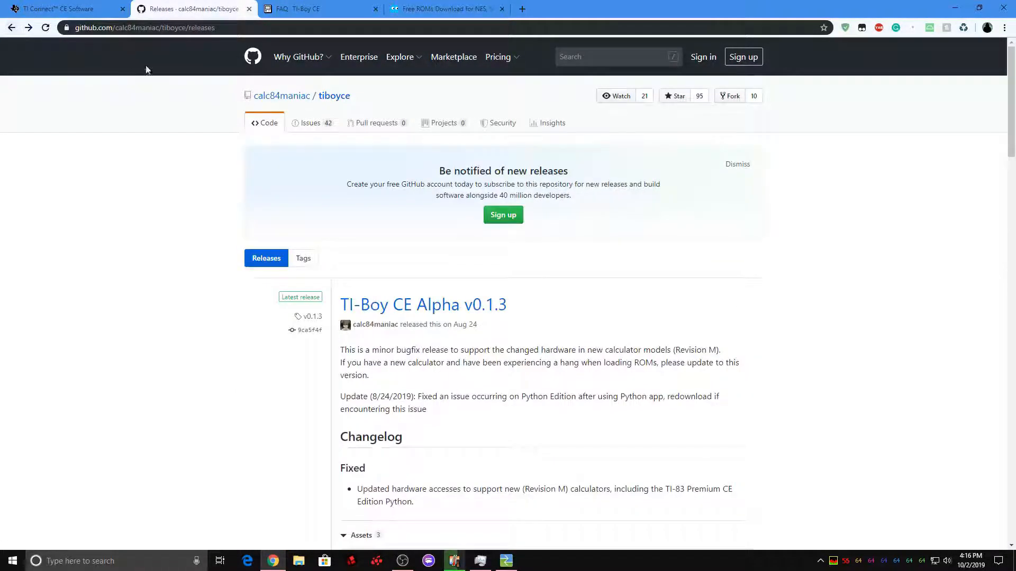
pyautogui.scroll(-3)
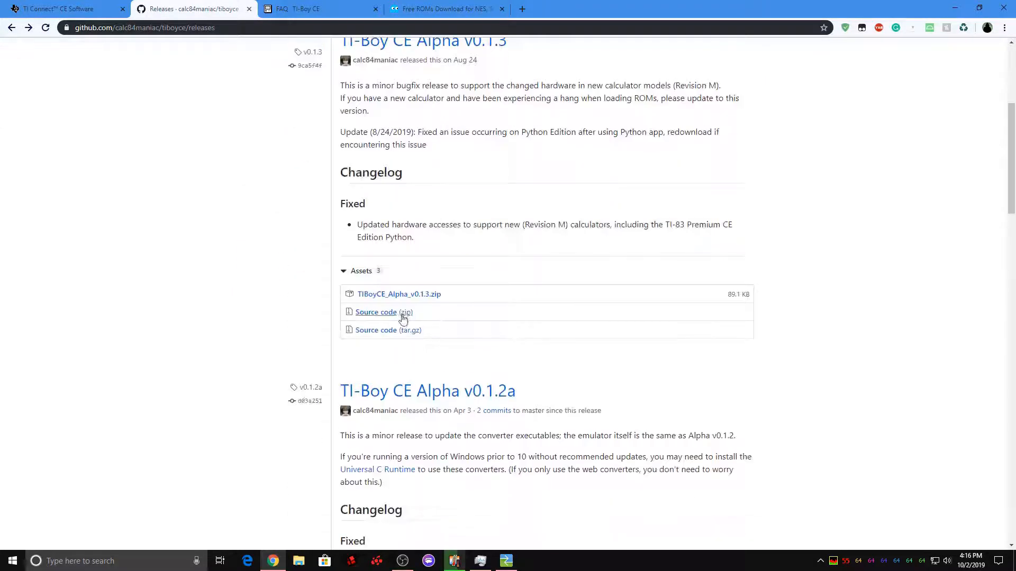
pyautogui.click(399, 293)
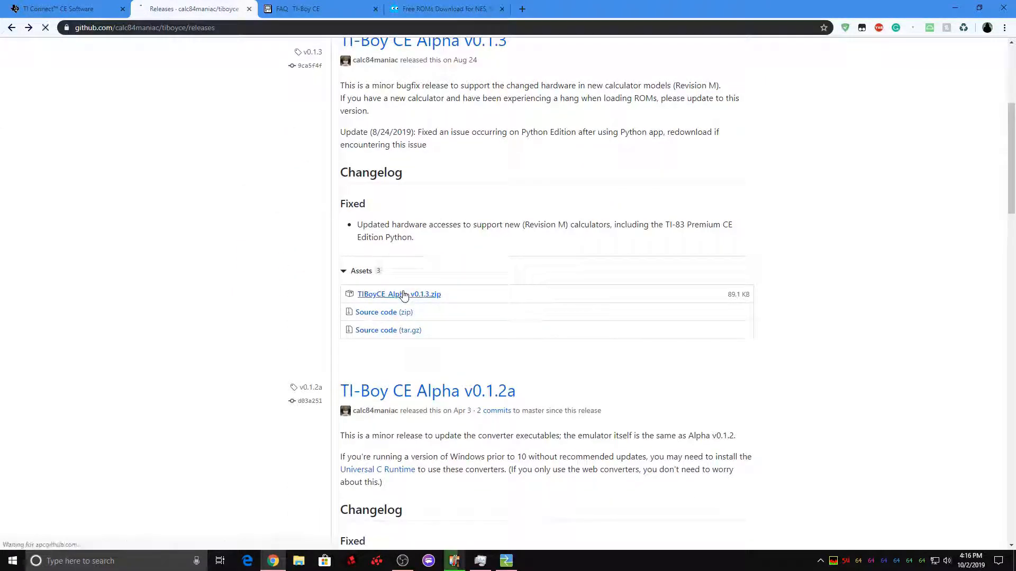
pyautogui.click(399, 295)
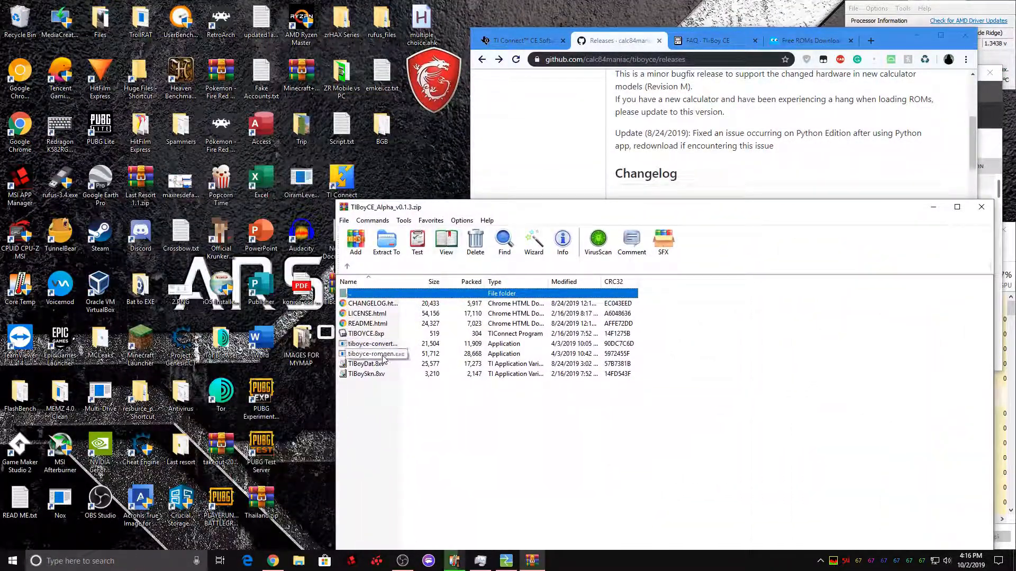
# Extract tiboyce-romgen.exe from the TI-Boy CE archive onto the desktop.
pyautogui.click(376, 354)
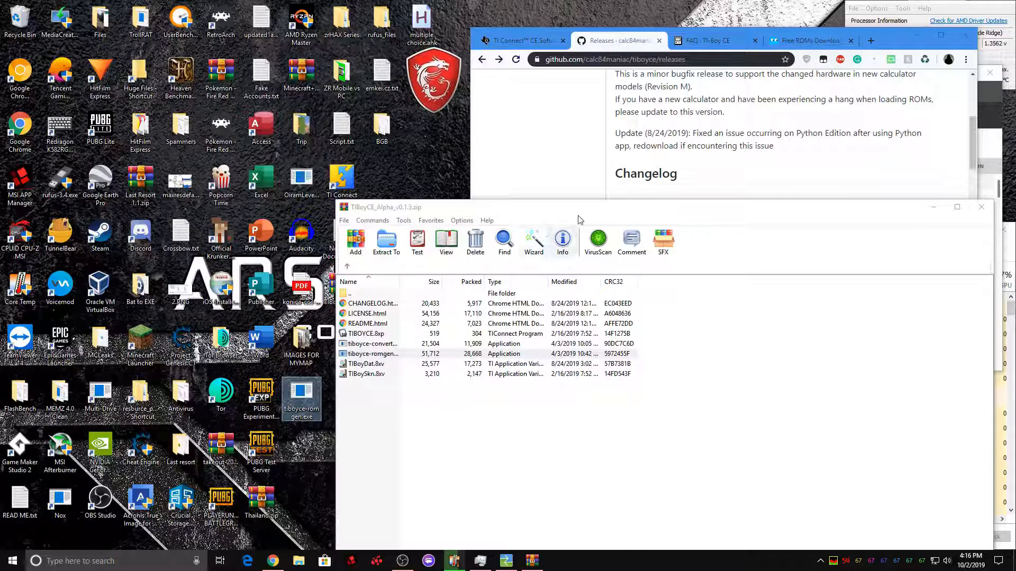
pyautogui.click(372, 343)
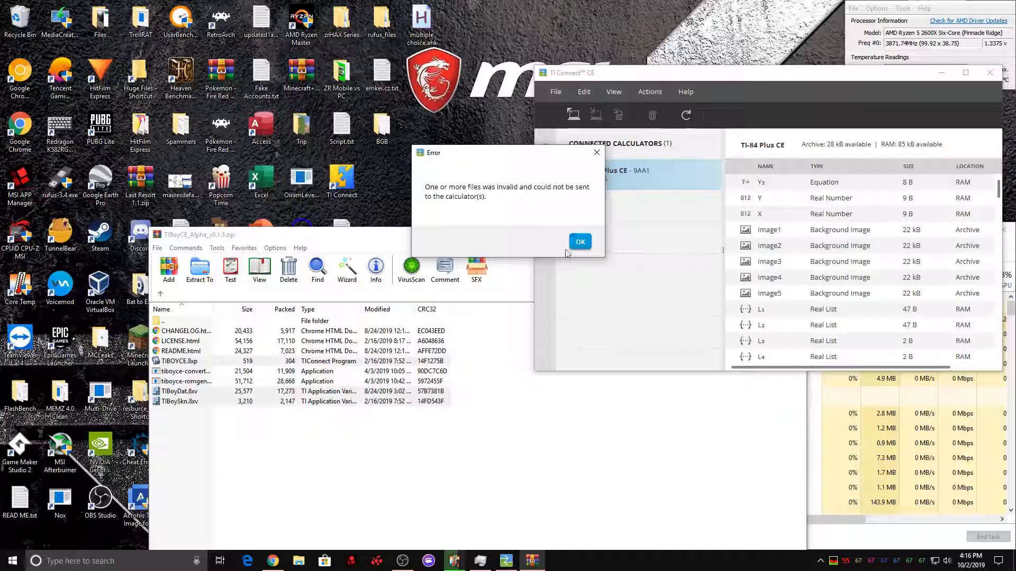
# Dismiss TI Connect CE's invalid-file error and close the TI-Boy CE archive in WinRAR.
pyautogui.click(579, 242)
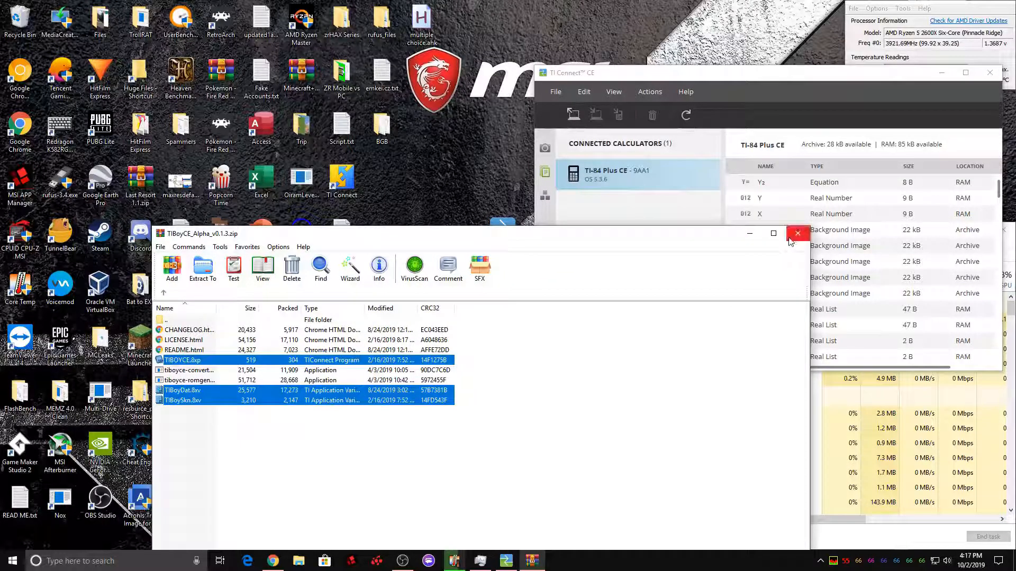
pyautogui.click(797, 233)
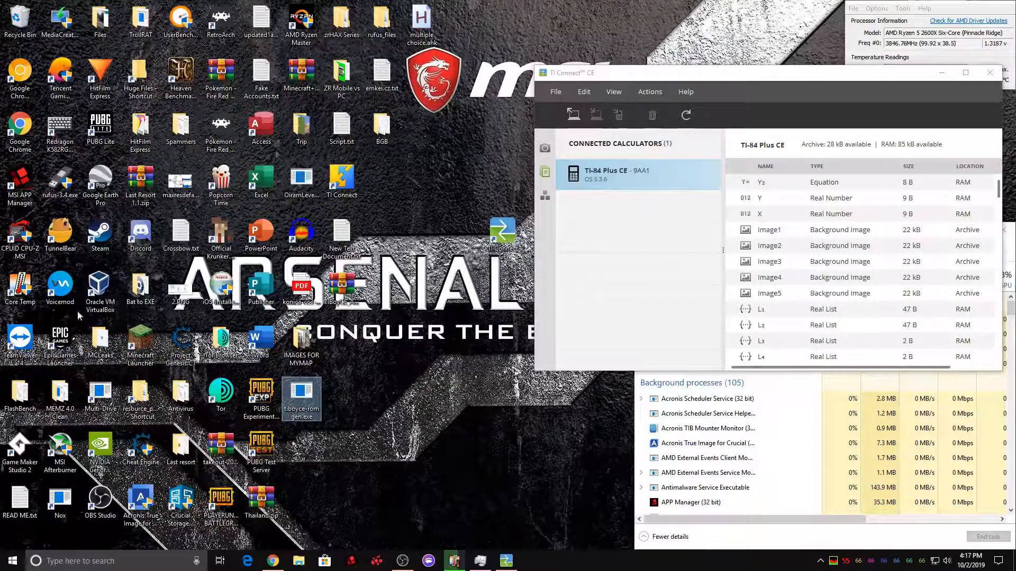
pyautogui.moveTo(378, 346)
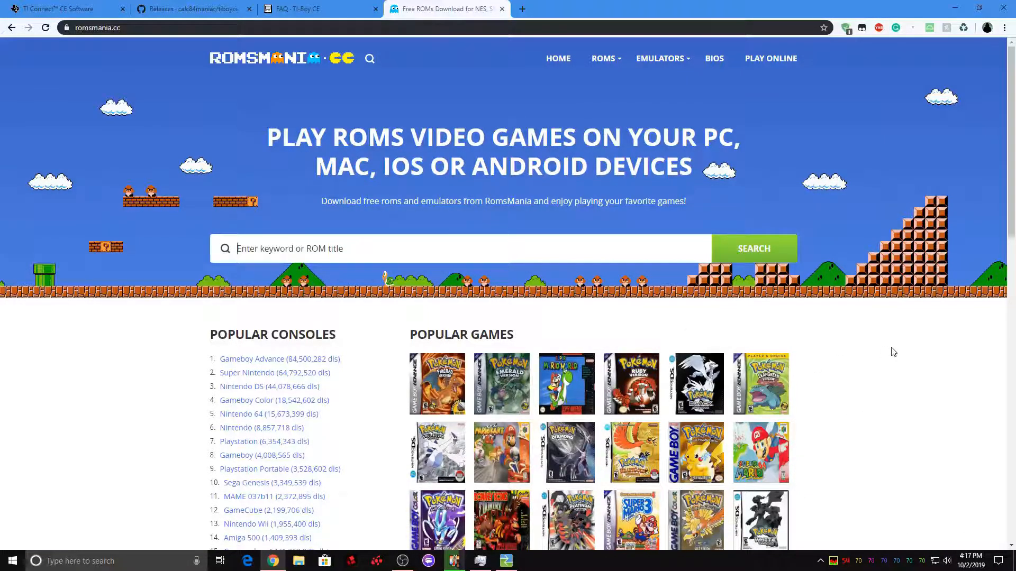
# Search RomsMania for pokemon yellow and open the Pokemon - Yellow Version page.
pyautogui.write('pokemon yellow')
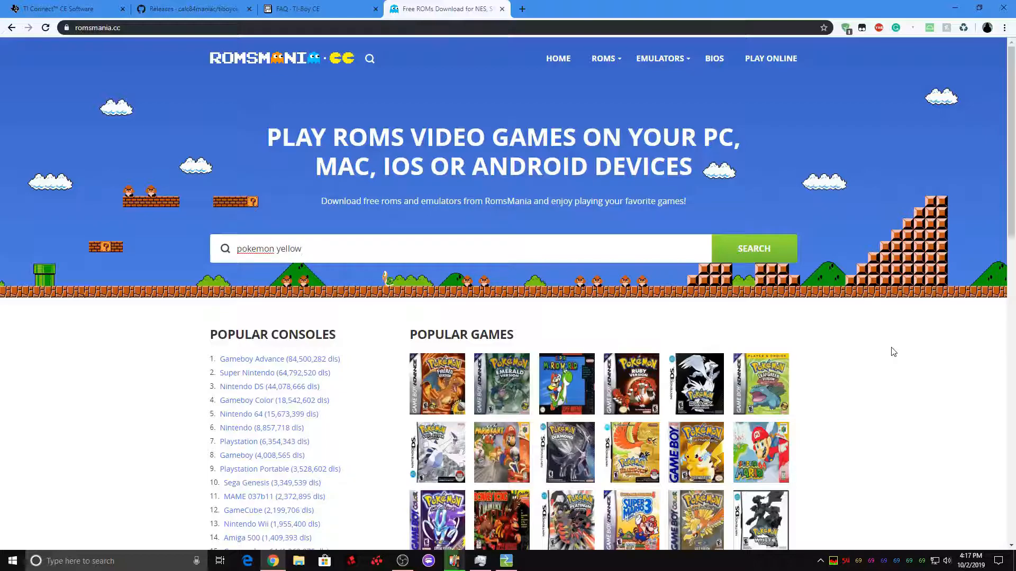
pyautogui.click(753, 247)
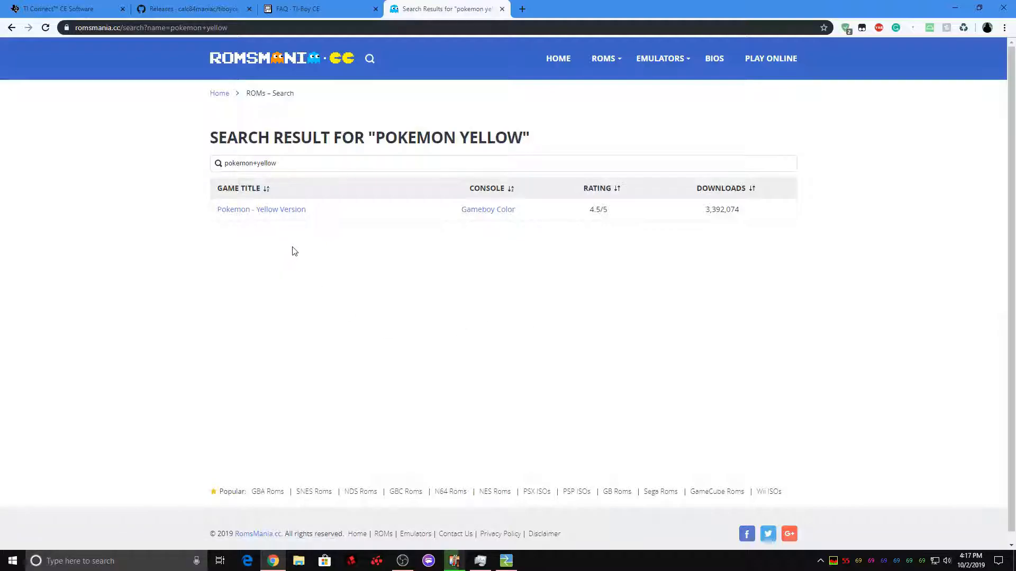
pyautogui.click(261, 210)
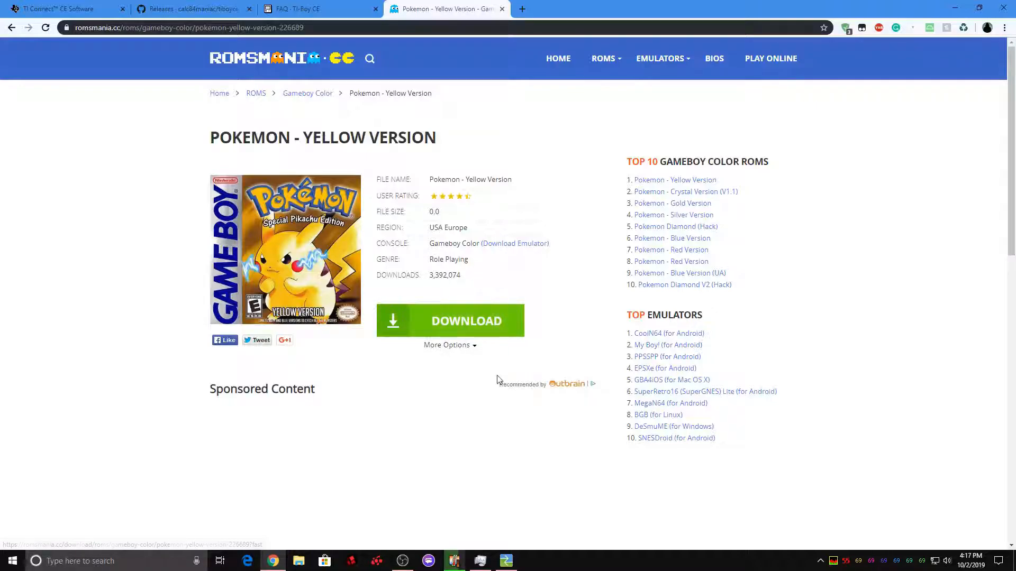
# Start the Pokemon Yellow ROM download via the 'Browser download (slowest)' option.
pyautogui.click(449, 345)
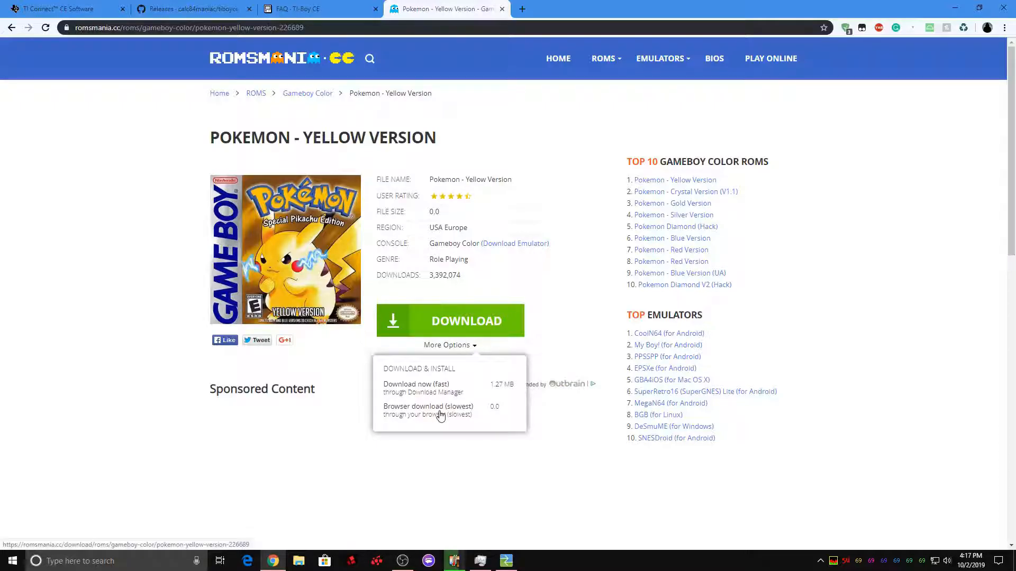
pyautogui.click(428, 406)
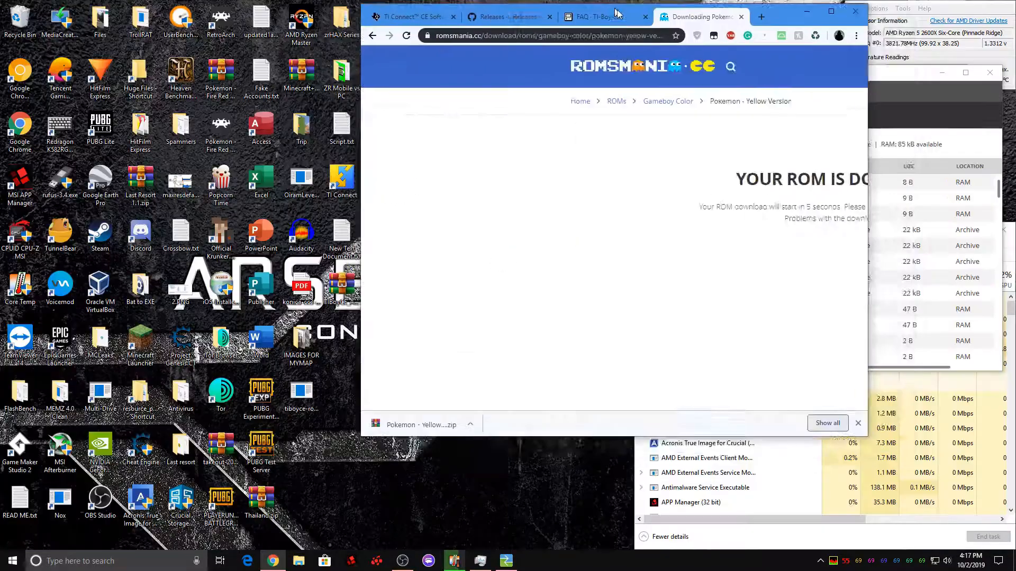
# Open the downloaded Pokemon Yellow zip from Chrome's download bar in WinRAR.
pyautogui.click(522, 443)
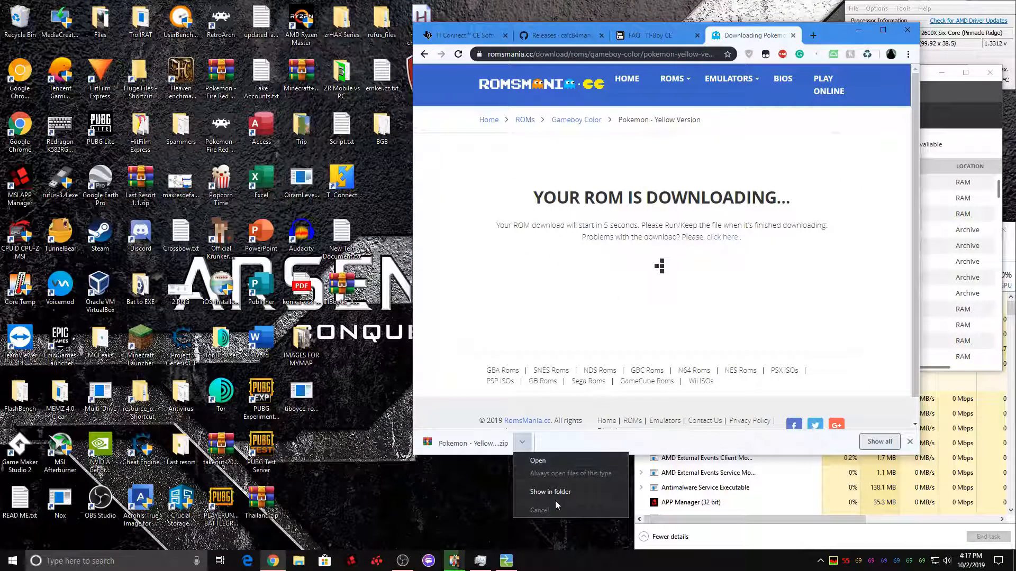
pyautogui.click(550, 492)
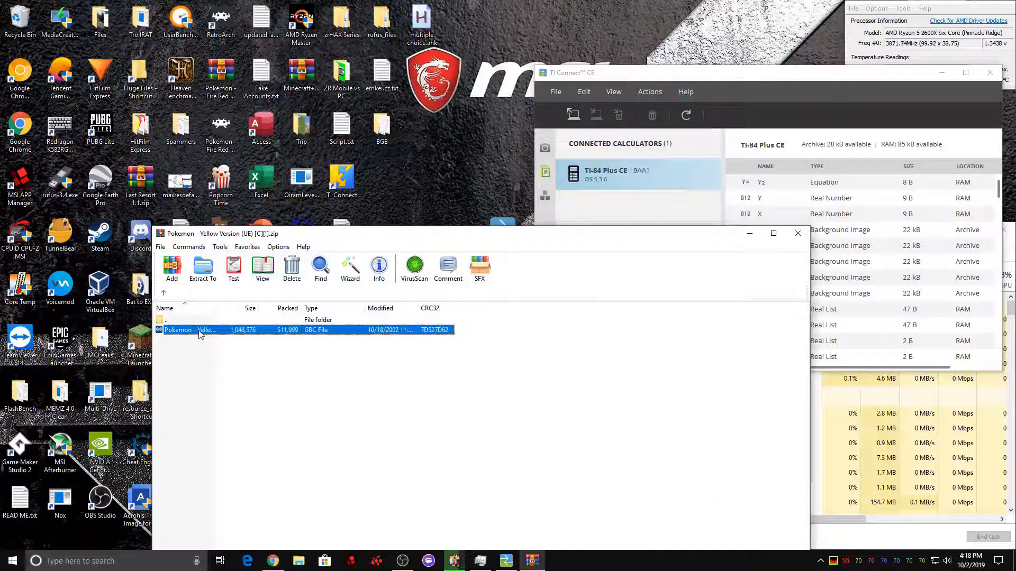
pyautogui.moveTo(395, 198)
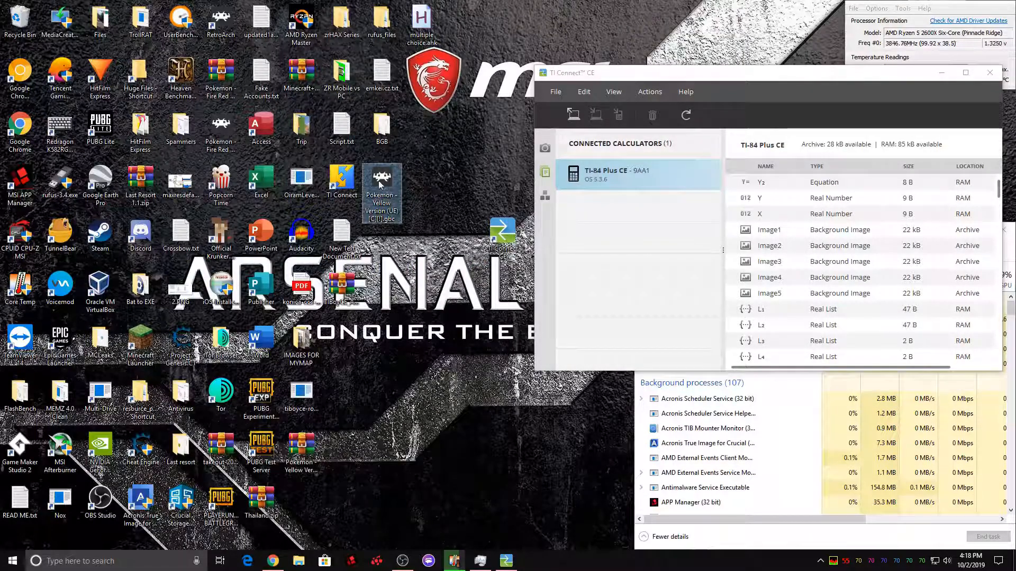
# Drag the Pokemon Yellow .gbc ROM out of WinRAR onto the desktop.
pyautogui.moveTo(382, 188); pyautogui.dragTo(342, 354)
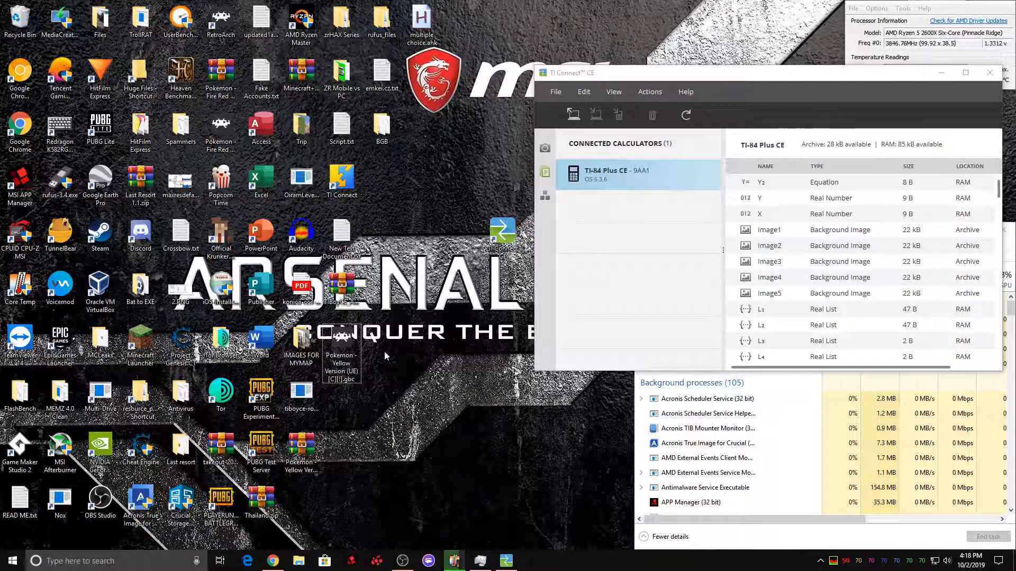
pyautogui.moveTo(143, 541)
pyautogui.write('h')
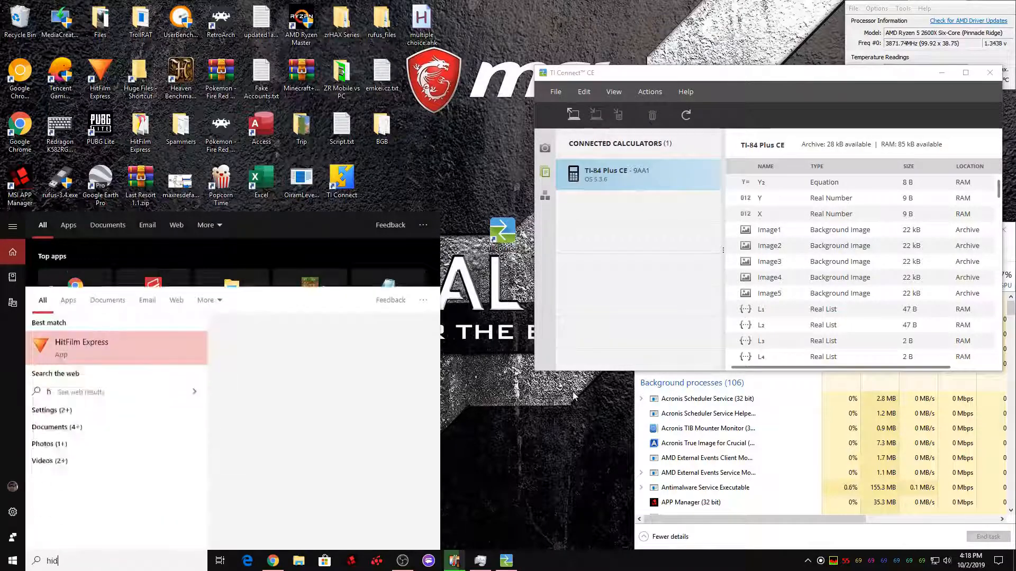
# Search Windows for 'hide file extensions' and open the Show or hide file extensions setting.
pyautogui.write('ide file extensio')
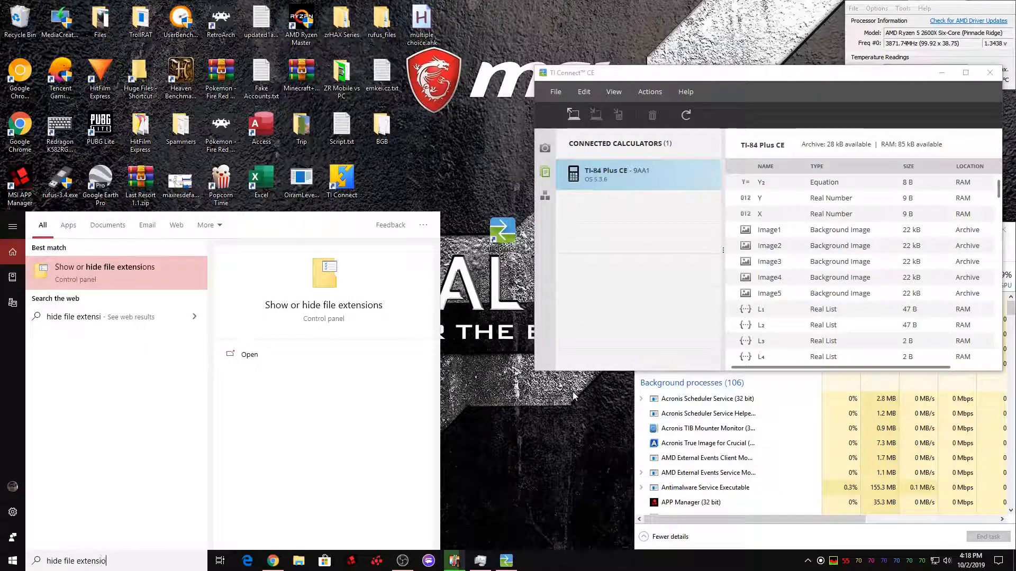
pyautogui.click(104, 272)
pyautogui.write('Pokemon - Yellow Version (UE) [C][!].gb')
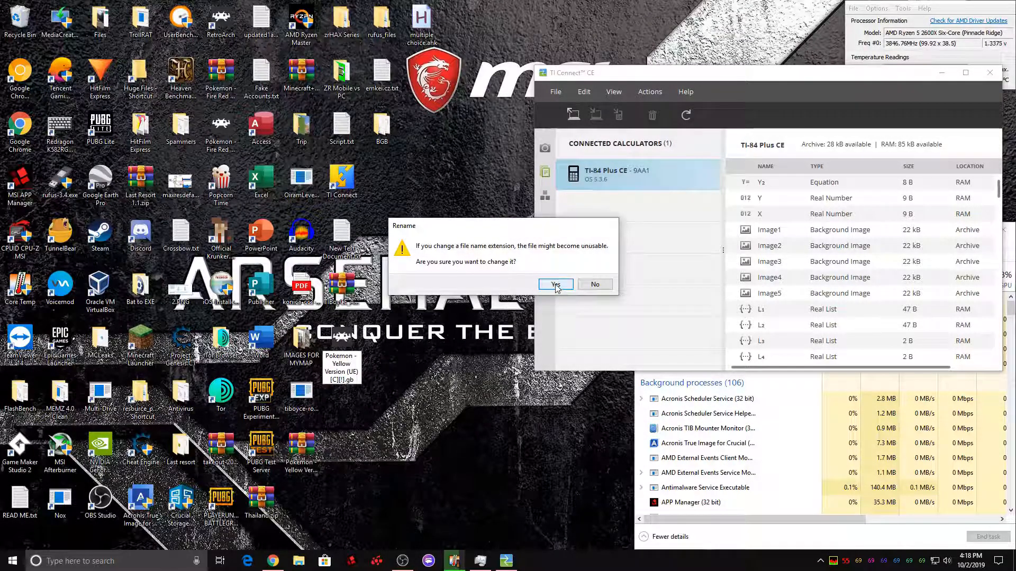
# Confirm renaming the Pokemon Yellow ROM's extension from .gbc to .gb.
pyautogui.click(554, 284)
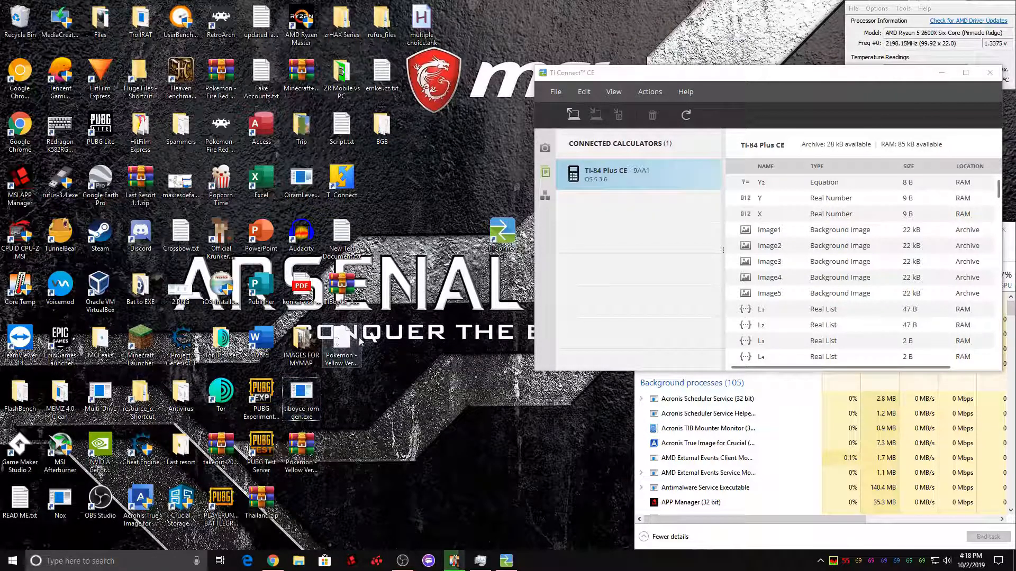
pyautogui.moveTo(340, 339)
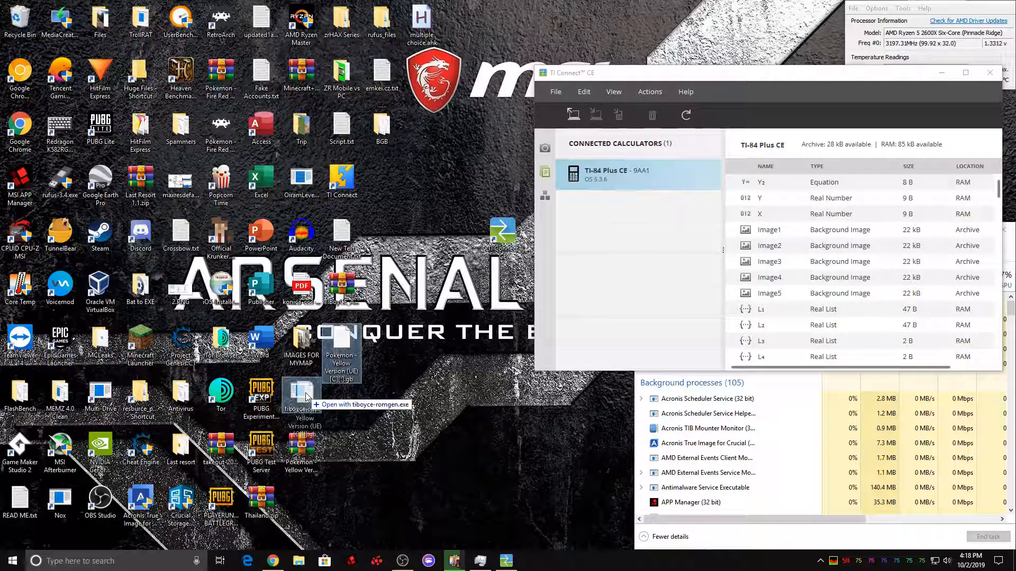
# Launch tiboyce-romgen on the Pokemon Yellow .gb ROM and enter the title 'Pokemon Yellow'.
pyautogui.doubleClick(302, 394)
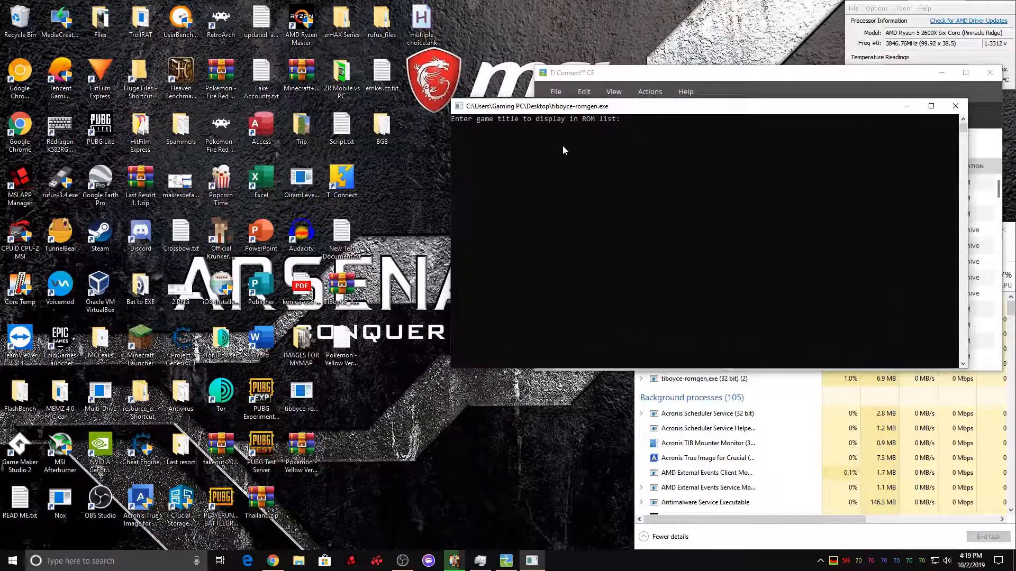
pyautogui.moveTo(633, 189)
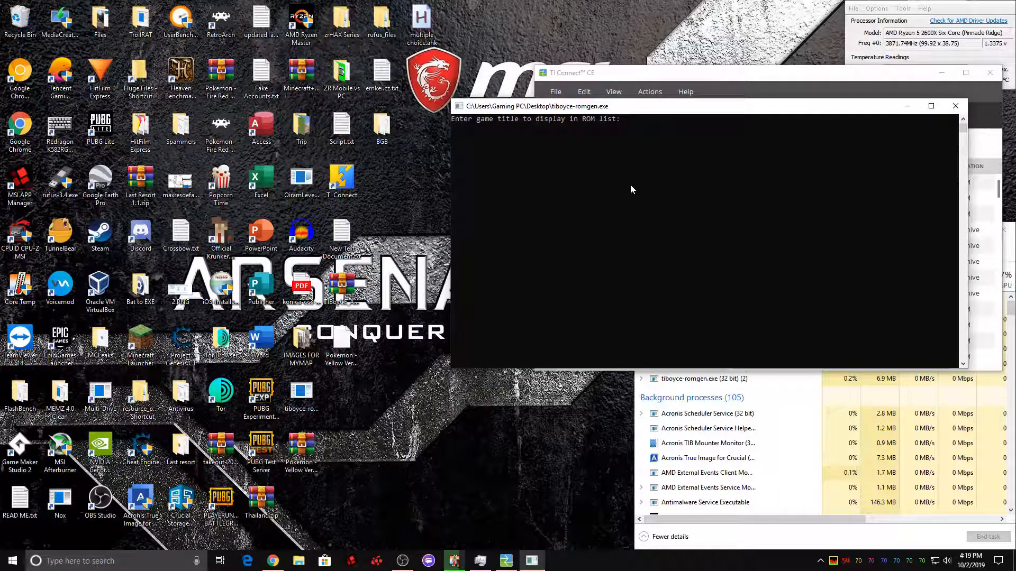
pyautogui.write('Pokemon Ye')
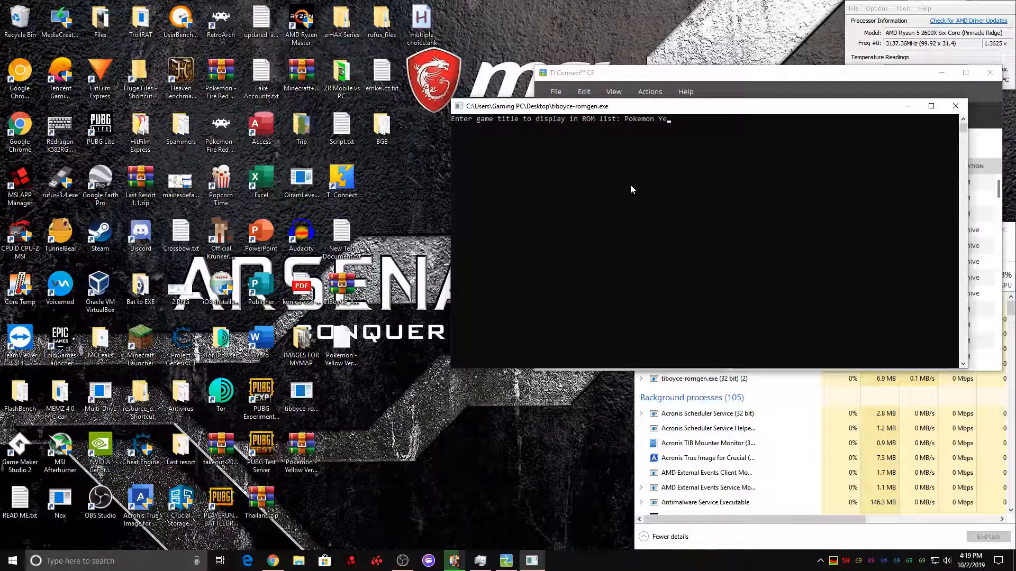
pyautogui.write('llow')
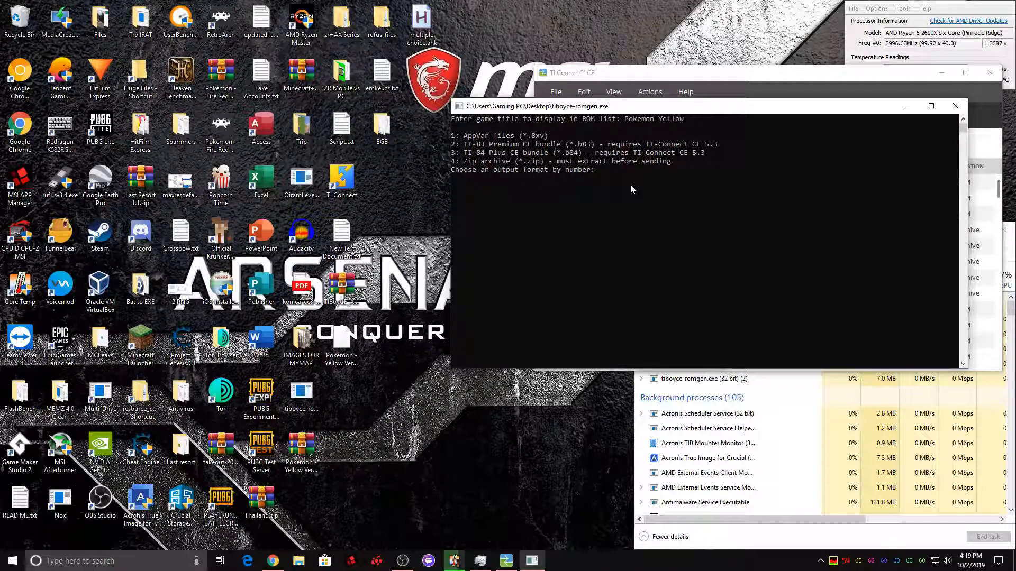
# Choose output format 3 (TI-84 Plus CE .b84 bundle) and begin the prefix 'pok'.
pyautogui.write('3')
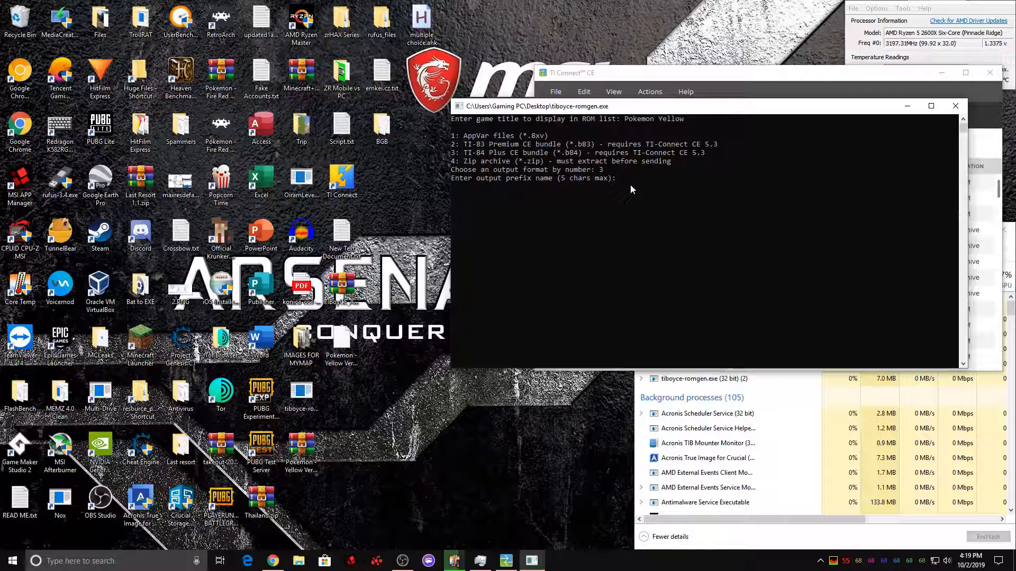
pyautogui.write('pok')
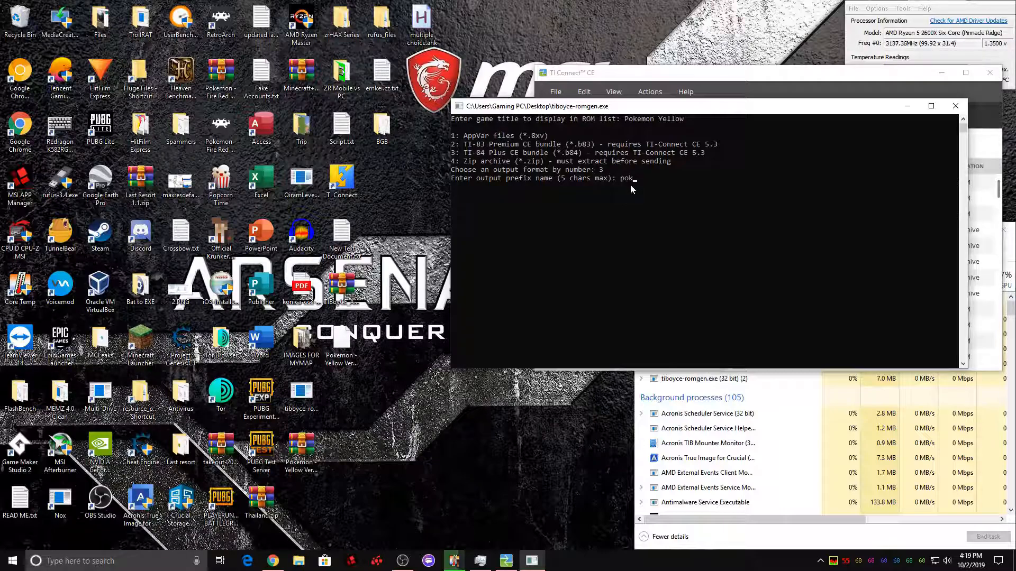